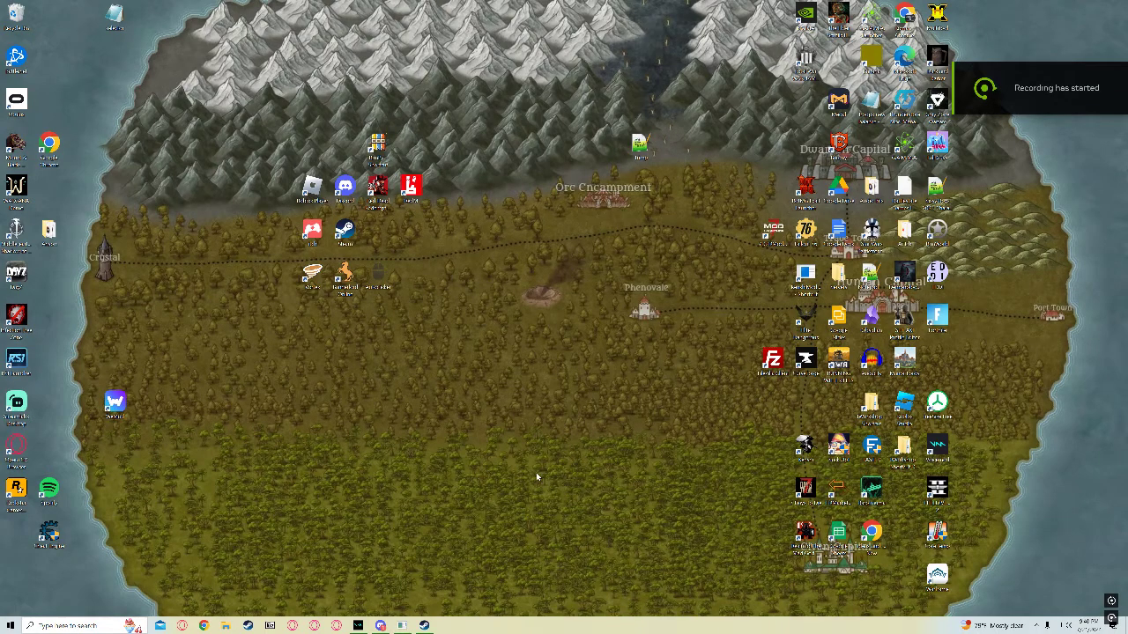
pyautogui.moveTo(254, 585)
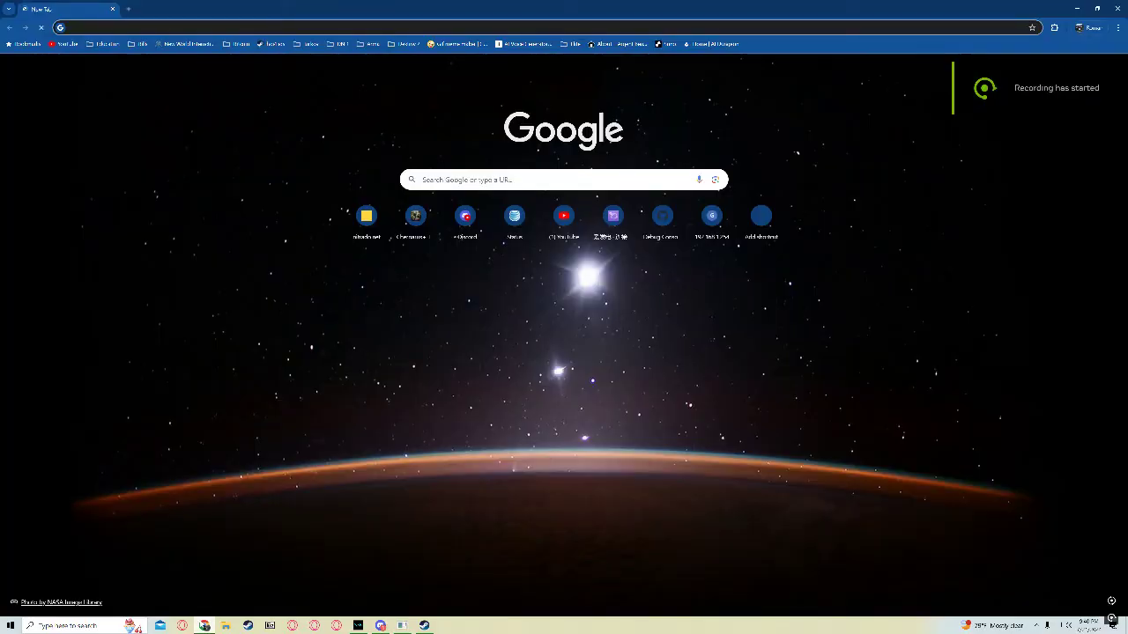
# Search Google for "rimpy" to find its download pages.
pyautogui.click(564, 180)
pyautogui.write('rimpy')
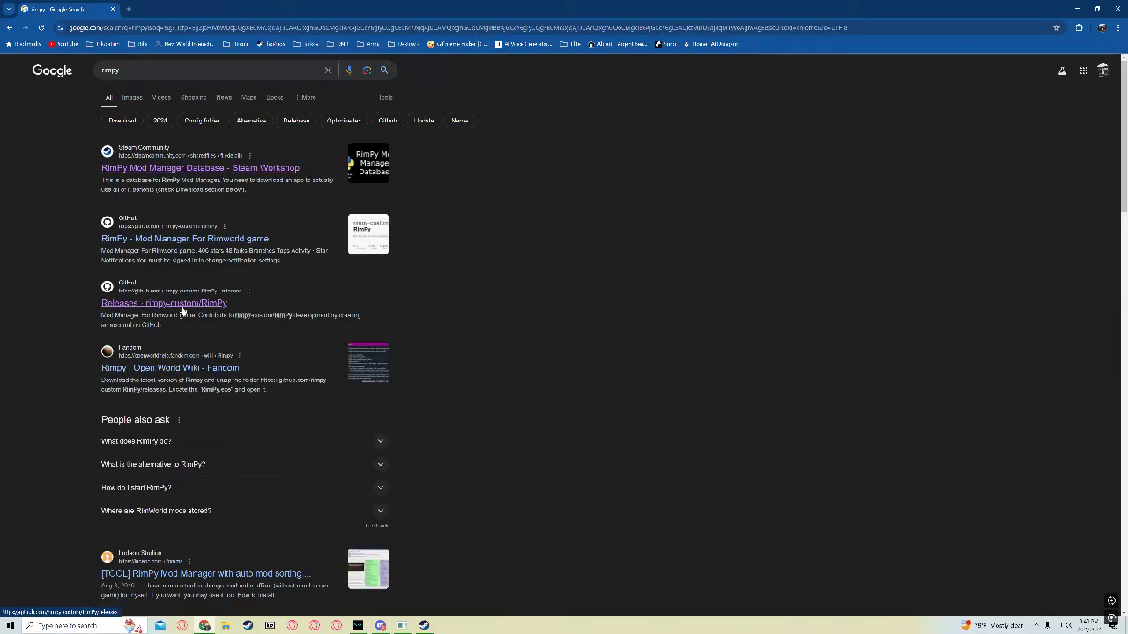
# From the RimPy Mod Manager Database workshop page, follow the download link to the GitHub releases.
pyautogui.click(199, 168)
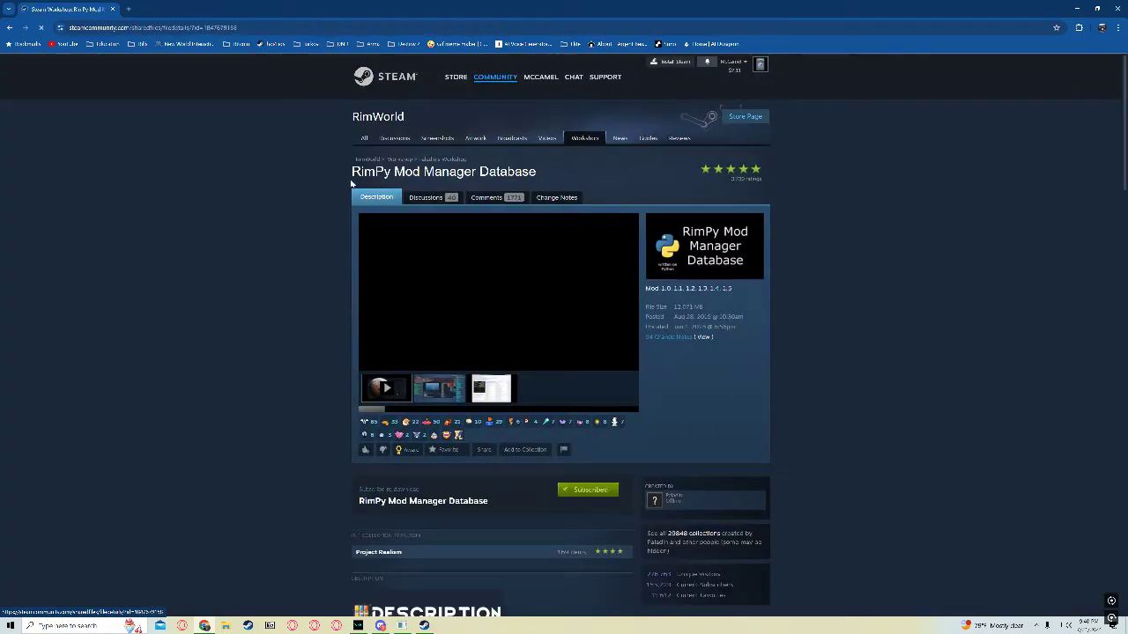
pyautogui.scroll(-3)
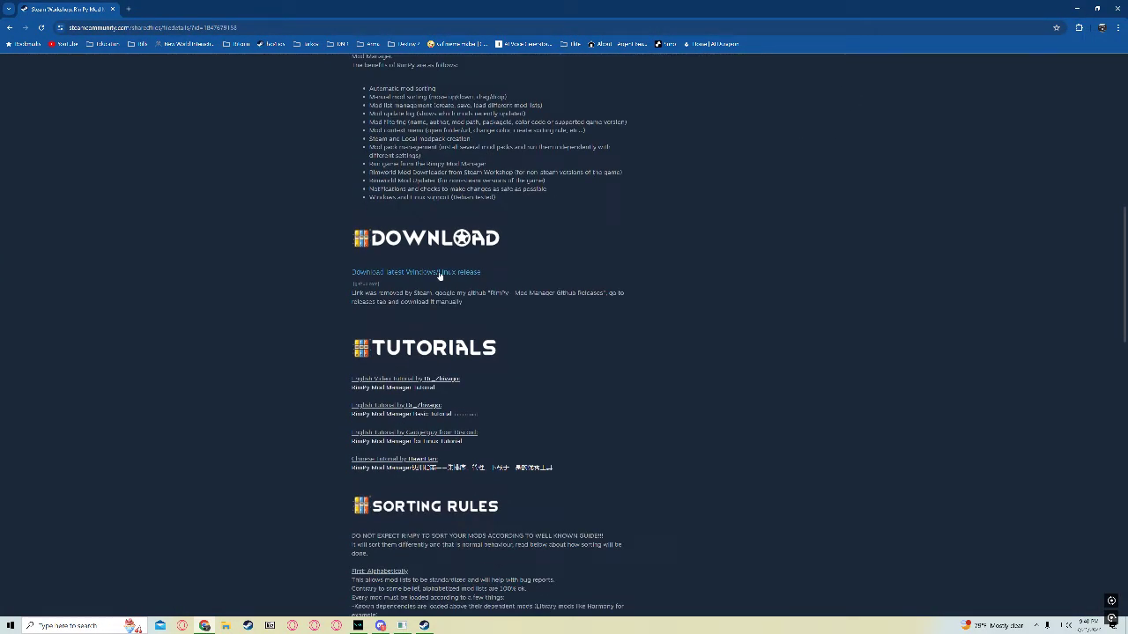
pyautogui.click(416, 271)
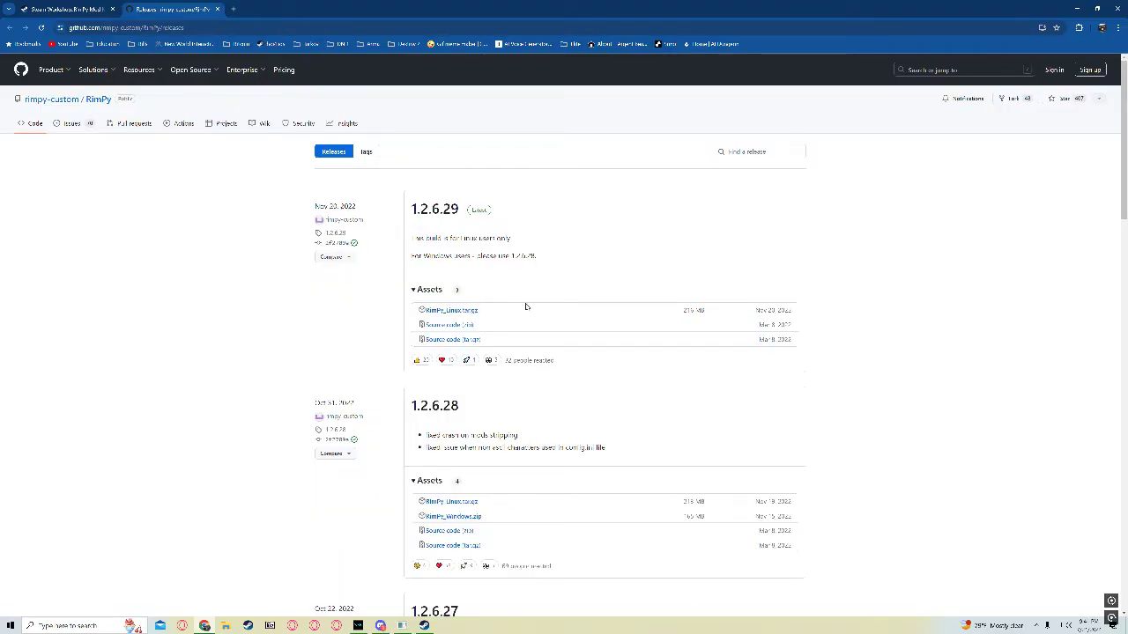
pyautogui.moveTo(451, 515)
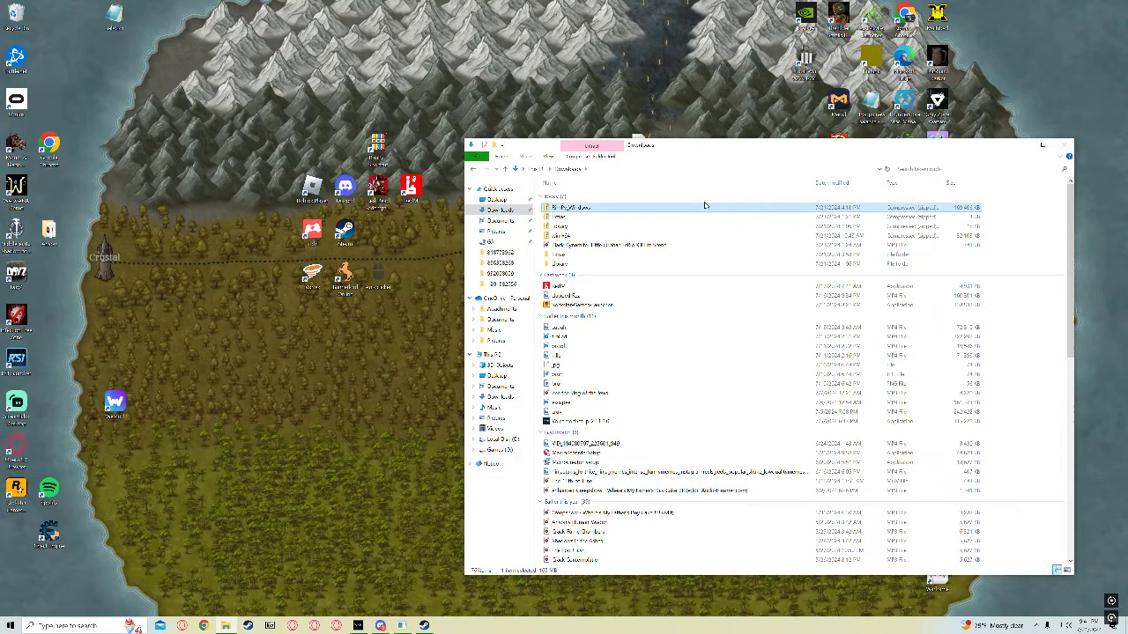
pyautogui.moveTo(572, 208)
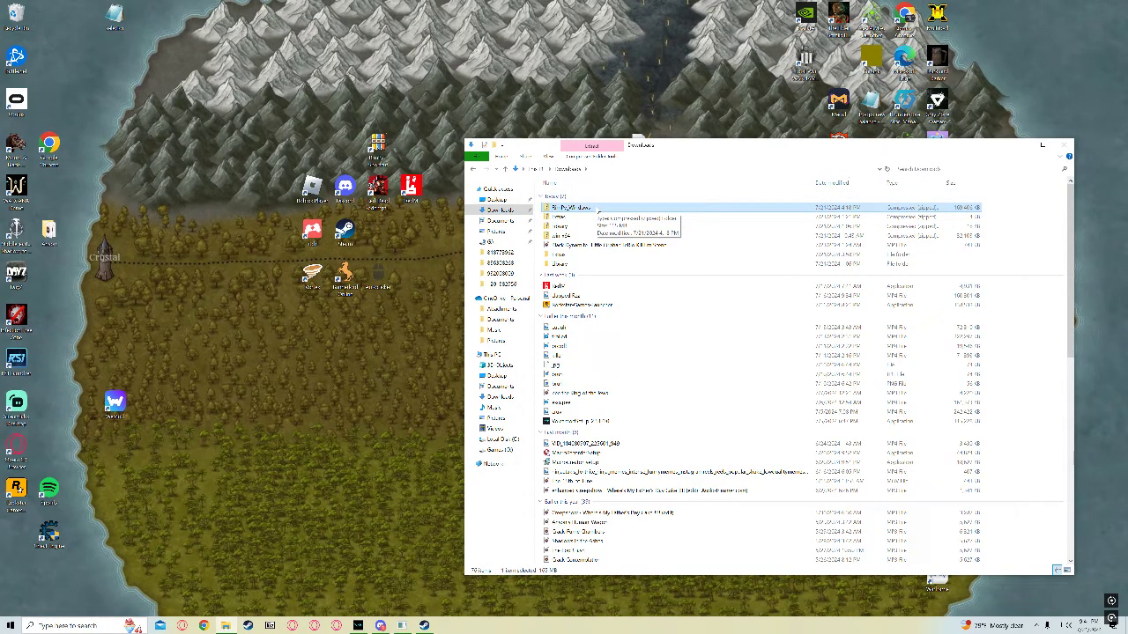
# Extract the downloaded RimPy zip and launch the RimPy executable from the extracted folder.
pyautogui.rightClick(560, 208)
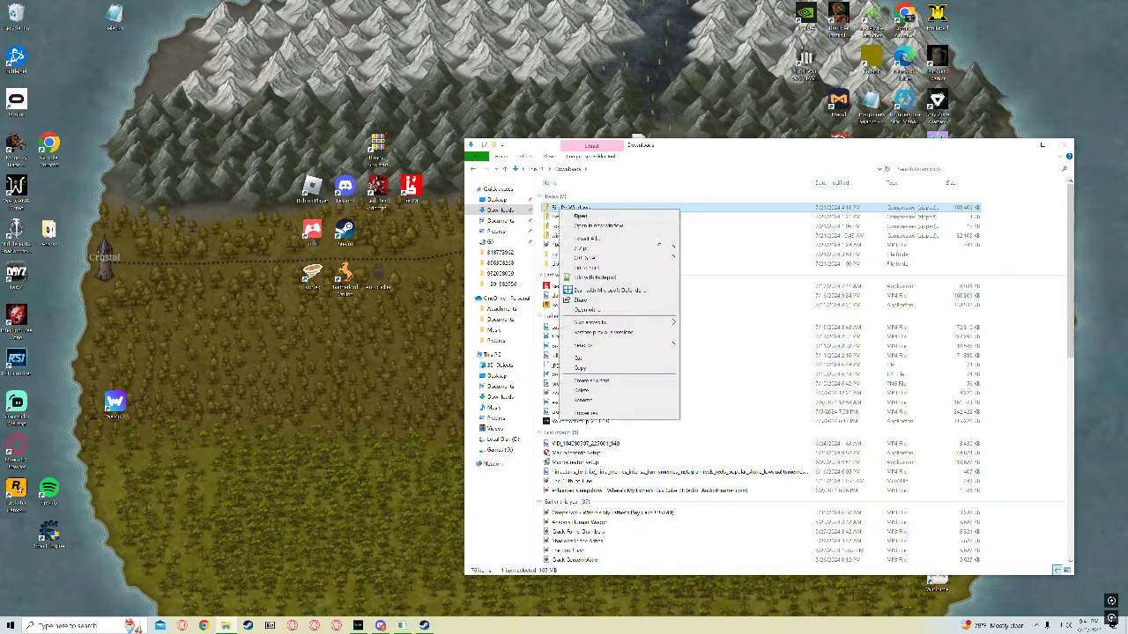
pyautogui.moveTo(444, 278)
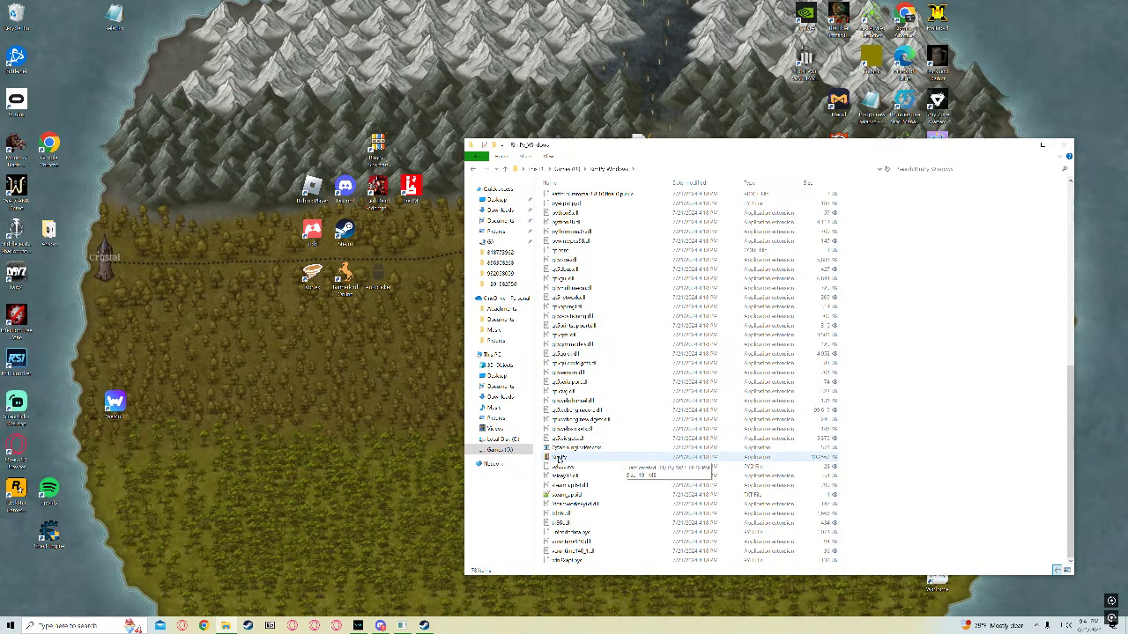
pyautogui.rightClick(561, 458)
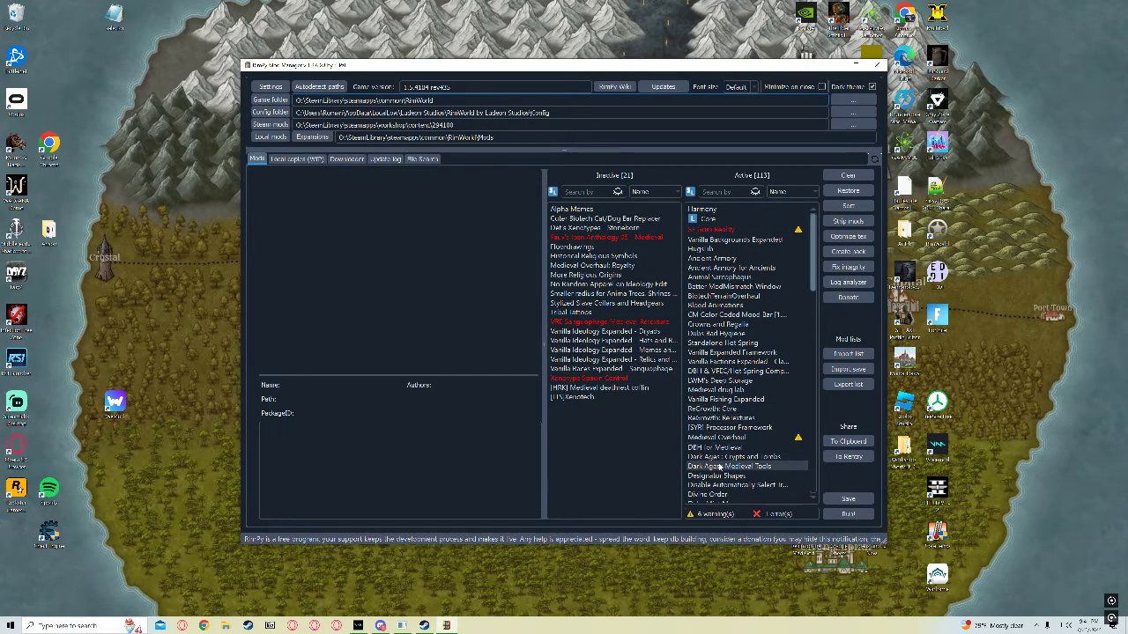
# Move all inactive mods to Active, sort the load order and run the dependency check.
pyautogui.scroll(-3)
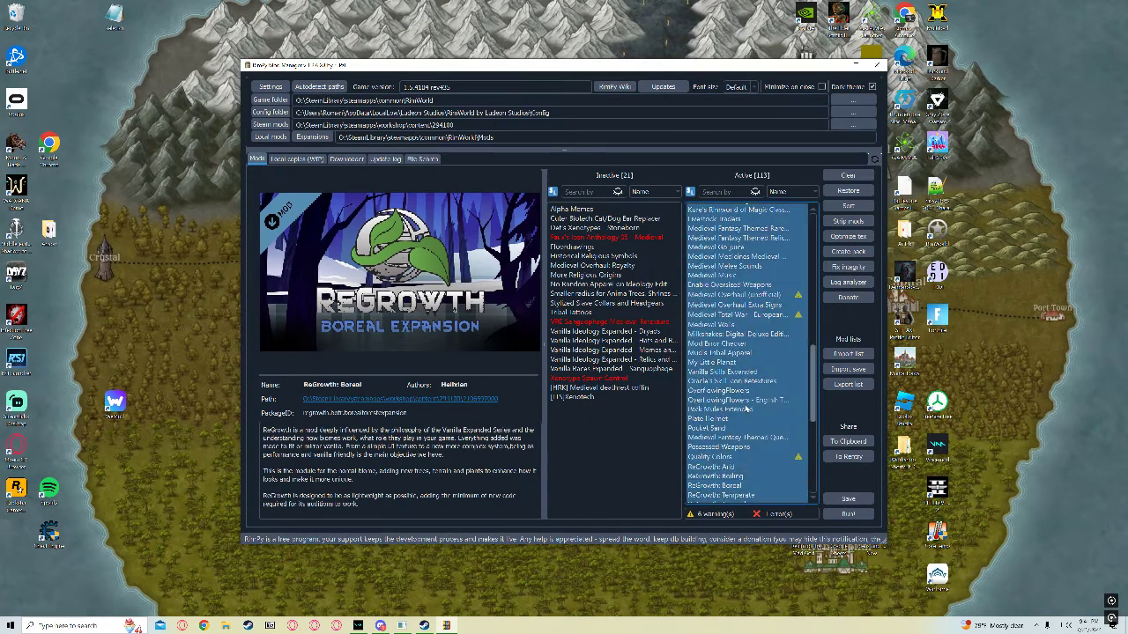
pyautogui.click(846, 175)
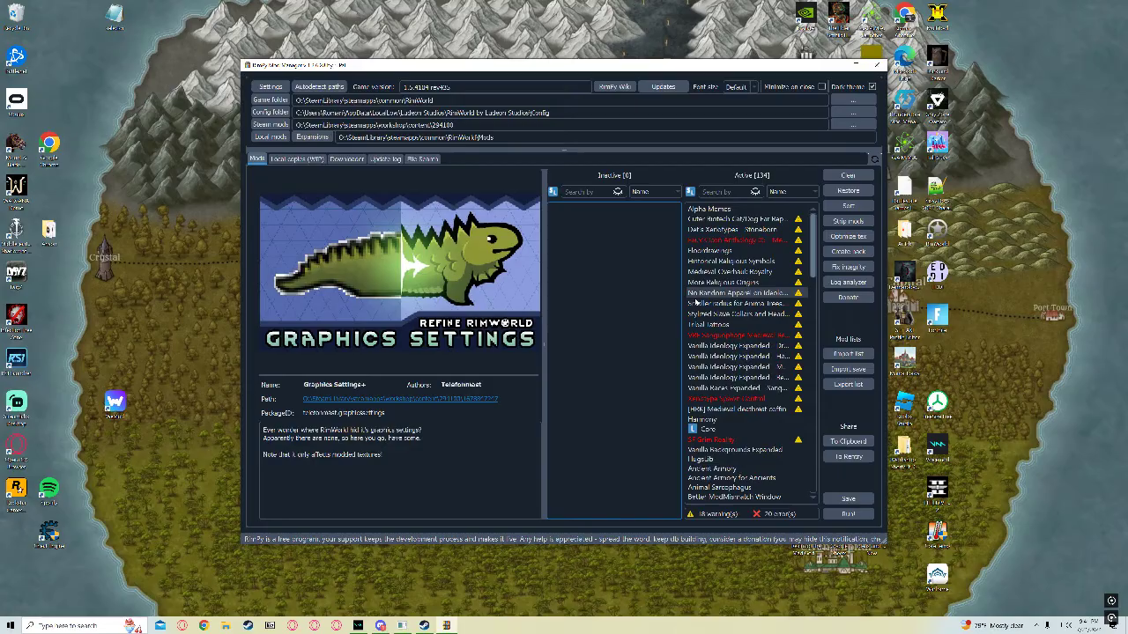
pyautogui.click(846, 204)
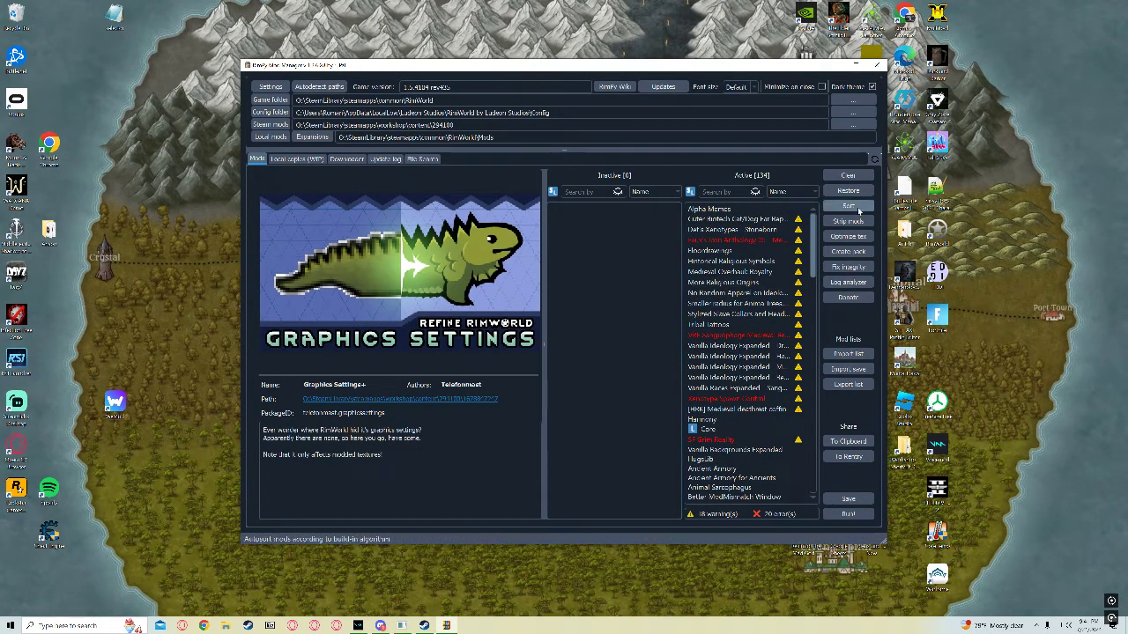
pyautogui.click(848, 205)
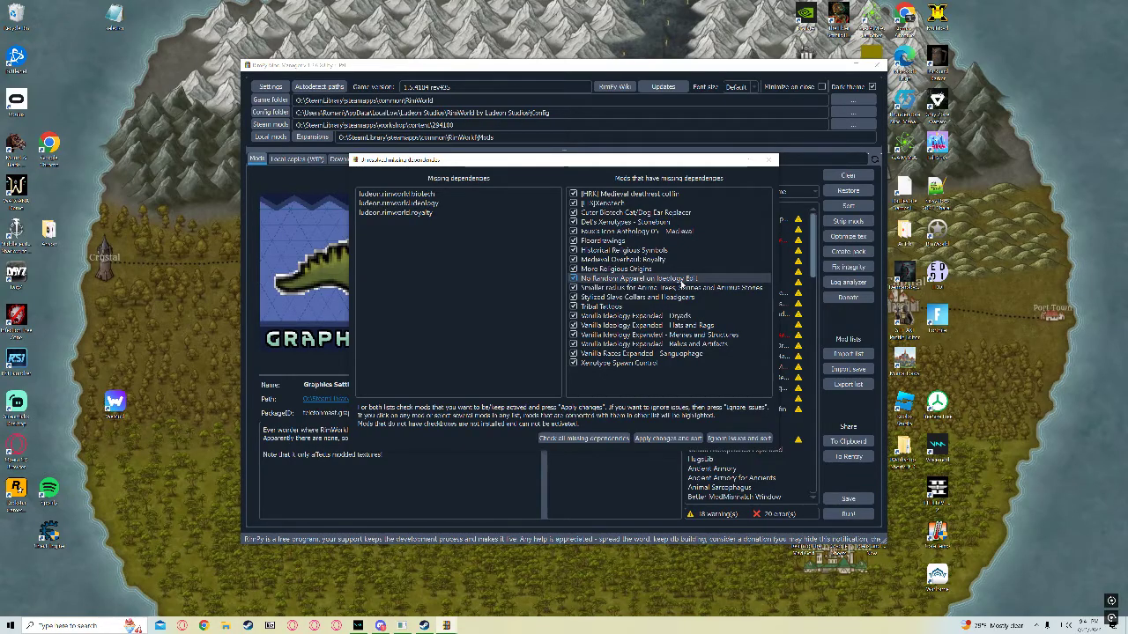
# Tick and remove the Biotech-, Ideology- and Royalty-dependent mods, then the remaining flagged mods.
pyautogui.click(395, 192)
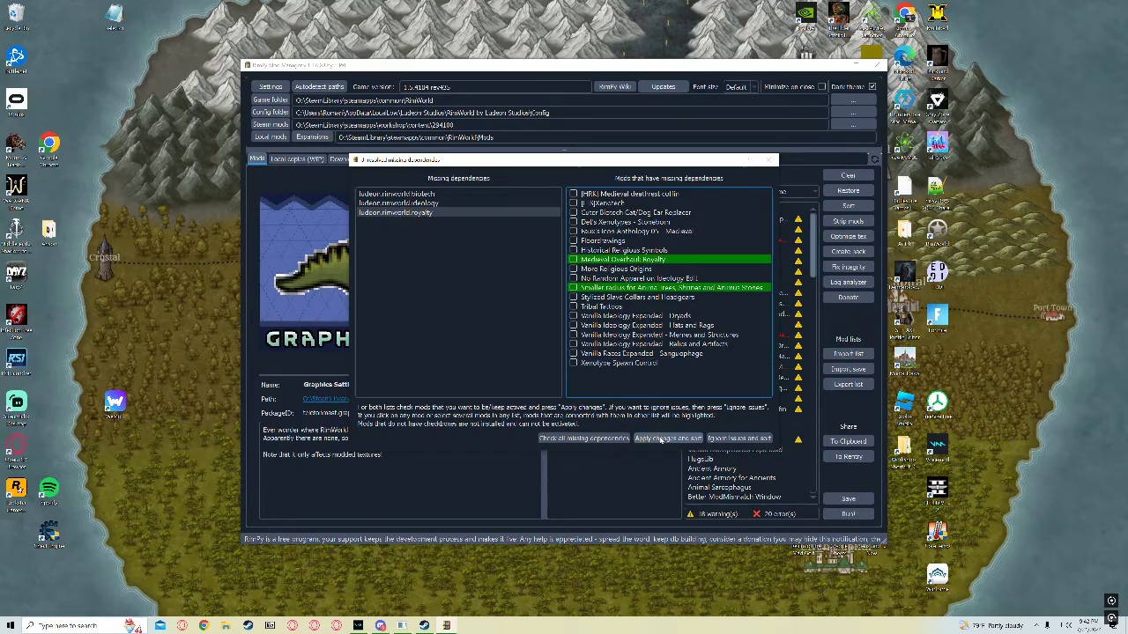
pyautogui.click(666, 437)
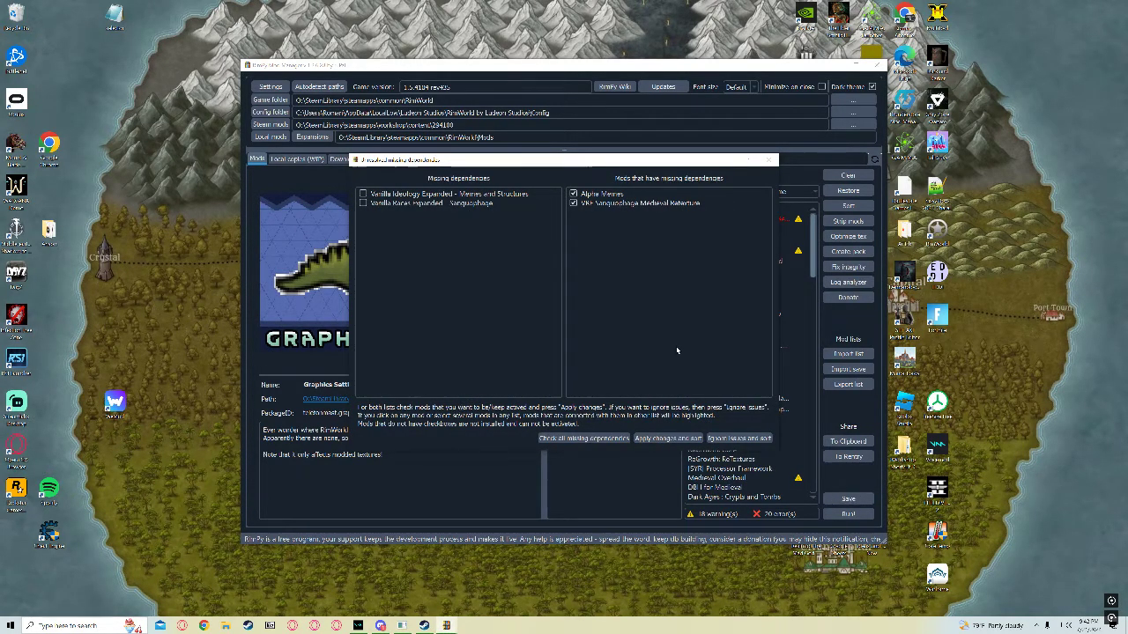
pyautogui.click(603, 192)
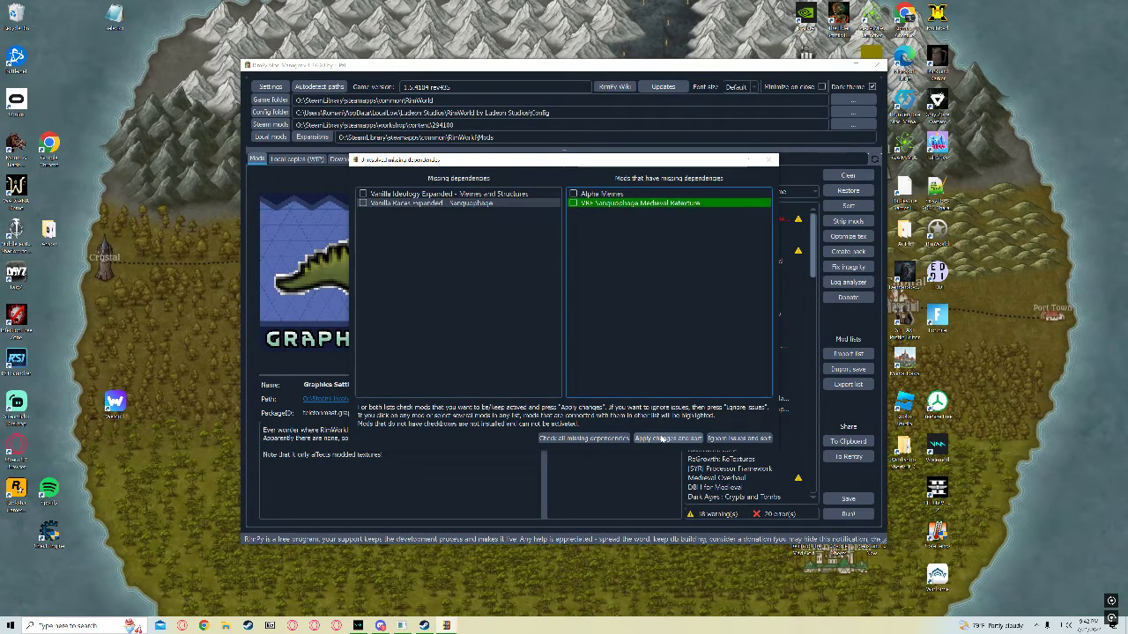
pyautogui.click(668, 437)
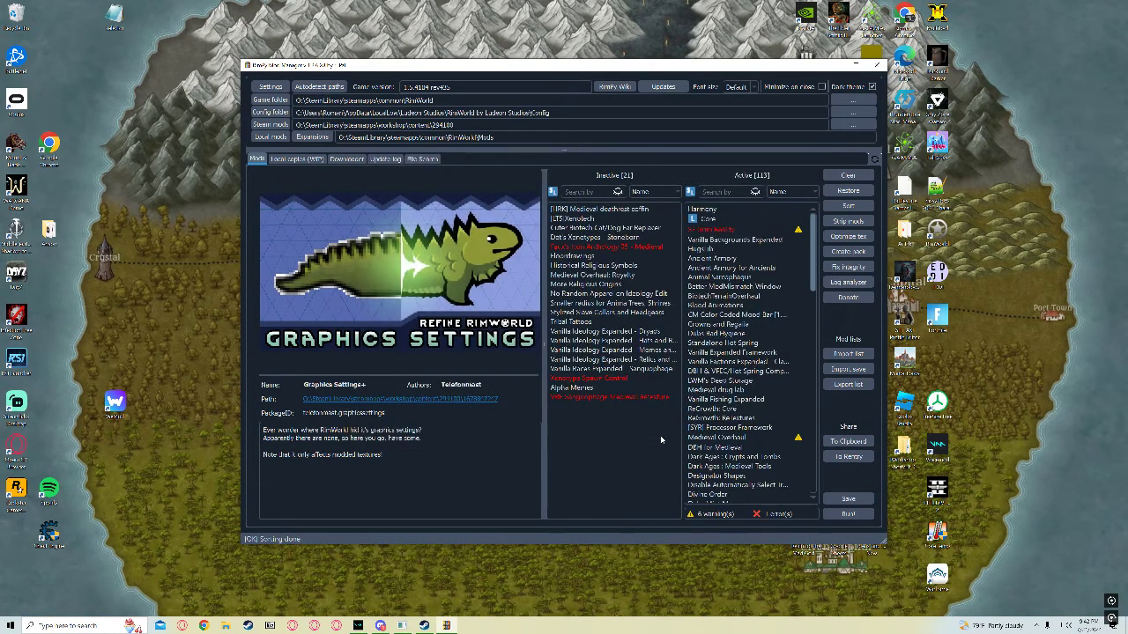
pyautogui.scroll(-3)
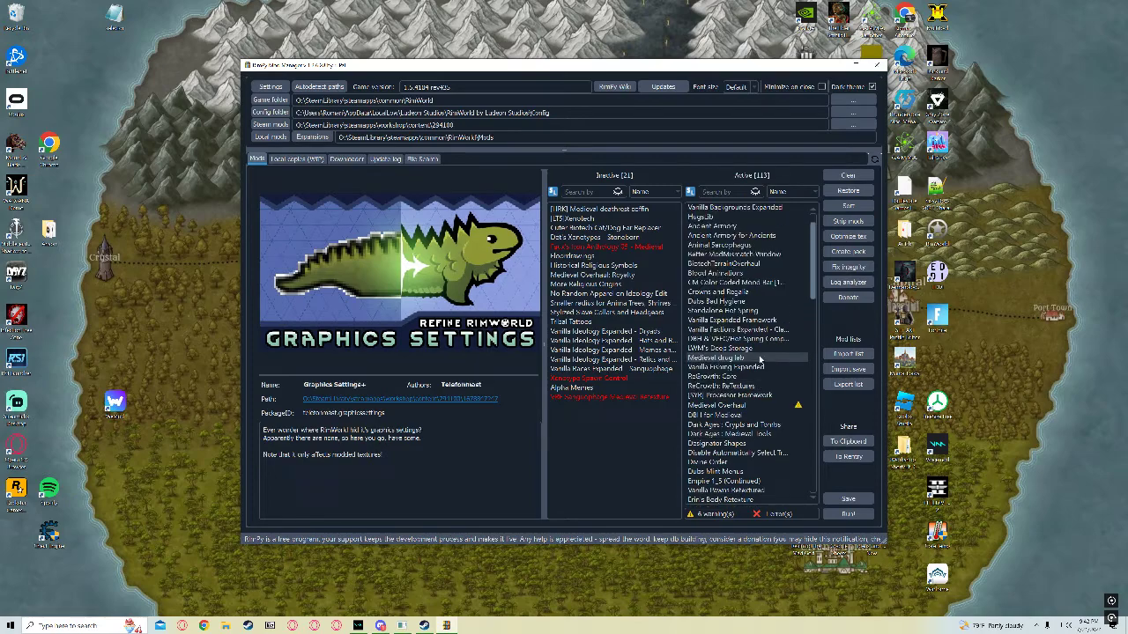
pyautogui.click(610, 397)
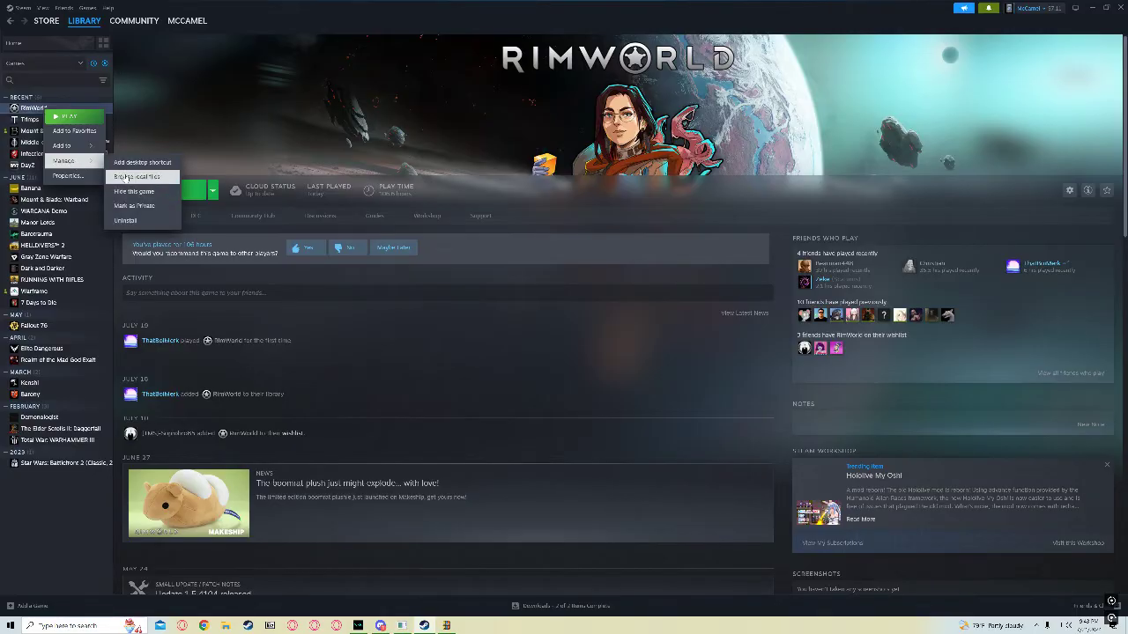
# Browse RimWorld's local install files from the Steam library.
pyautogui.click(137, 176)
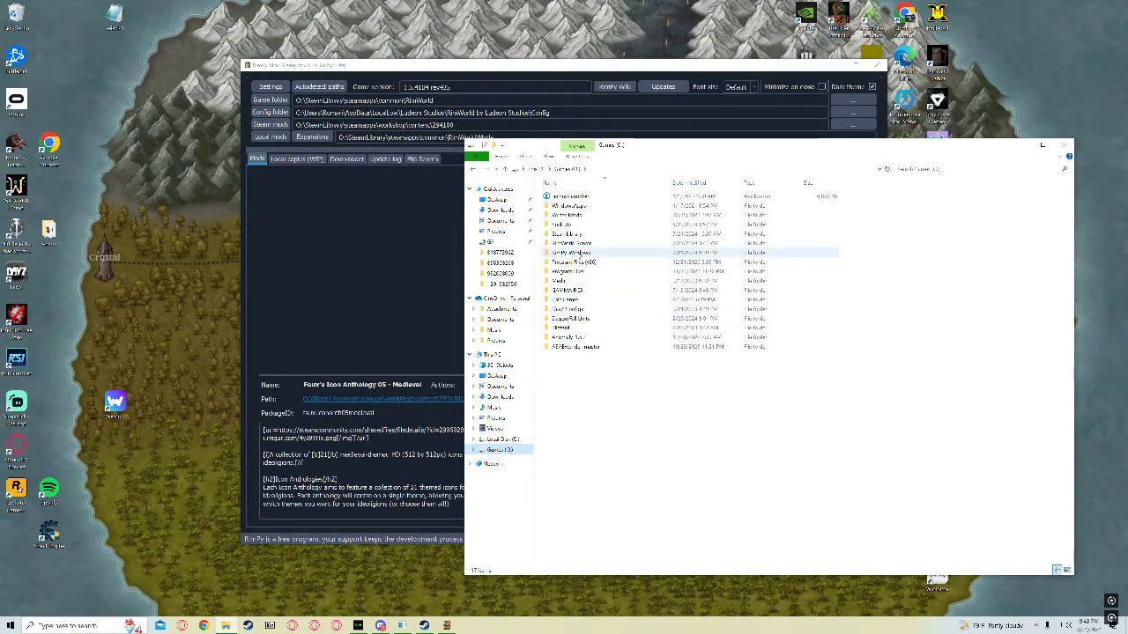
# Navigate to workshop/content/294100 and select the folder path in the address bar.
pyautogui.doubleClick(571, 254)
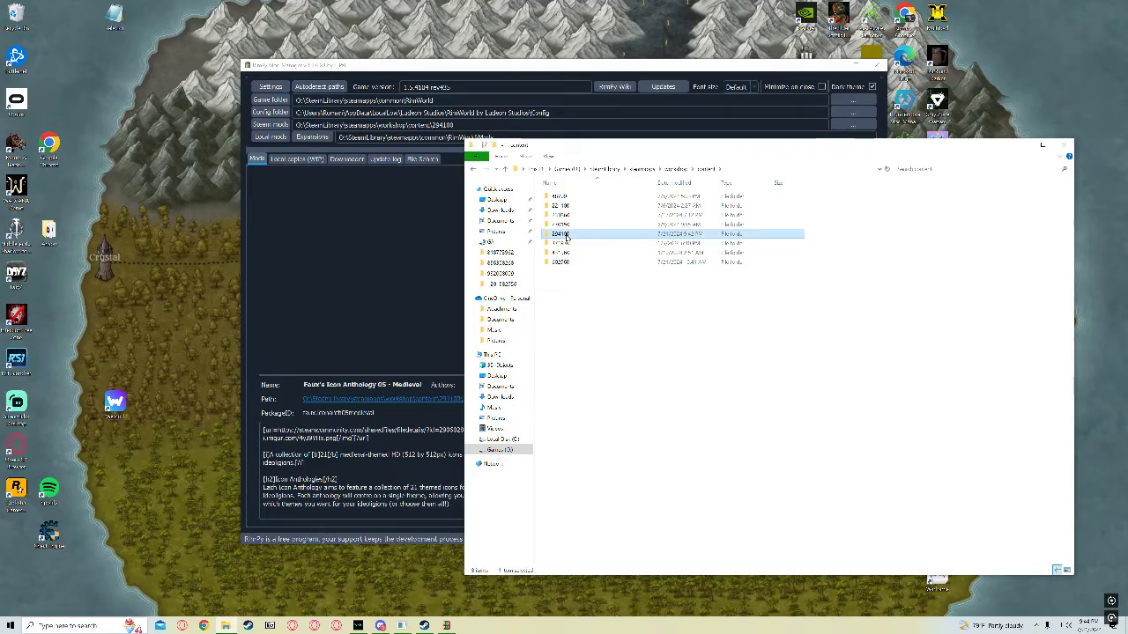
pyautogui.doubleClick(562, 233)
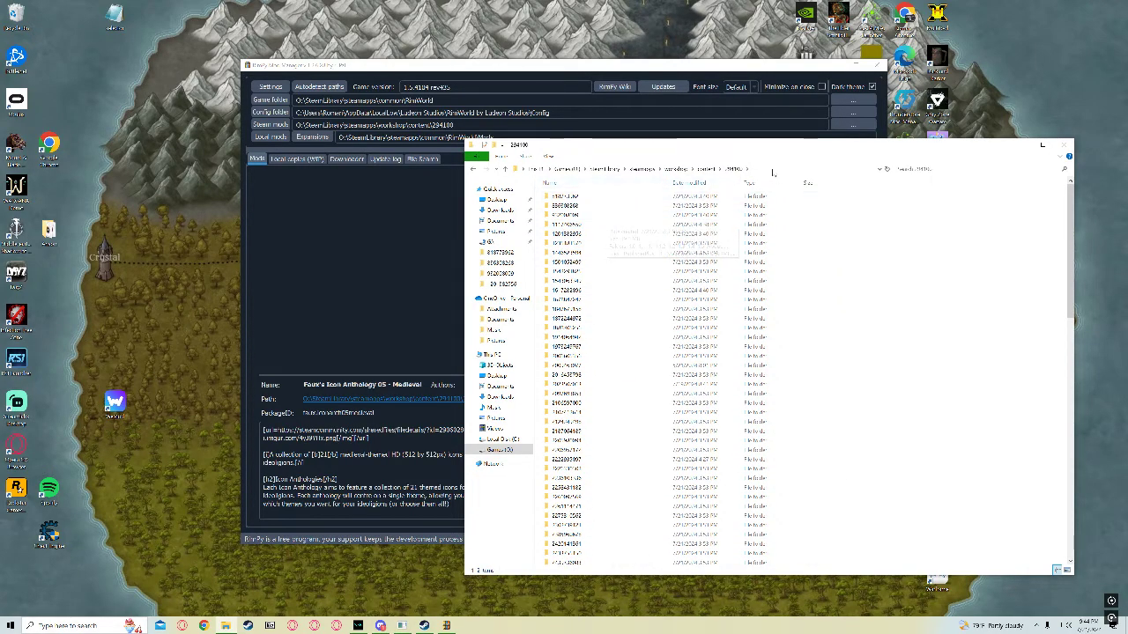
pyautogui.click(617, 169)
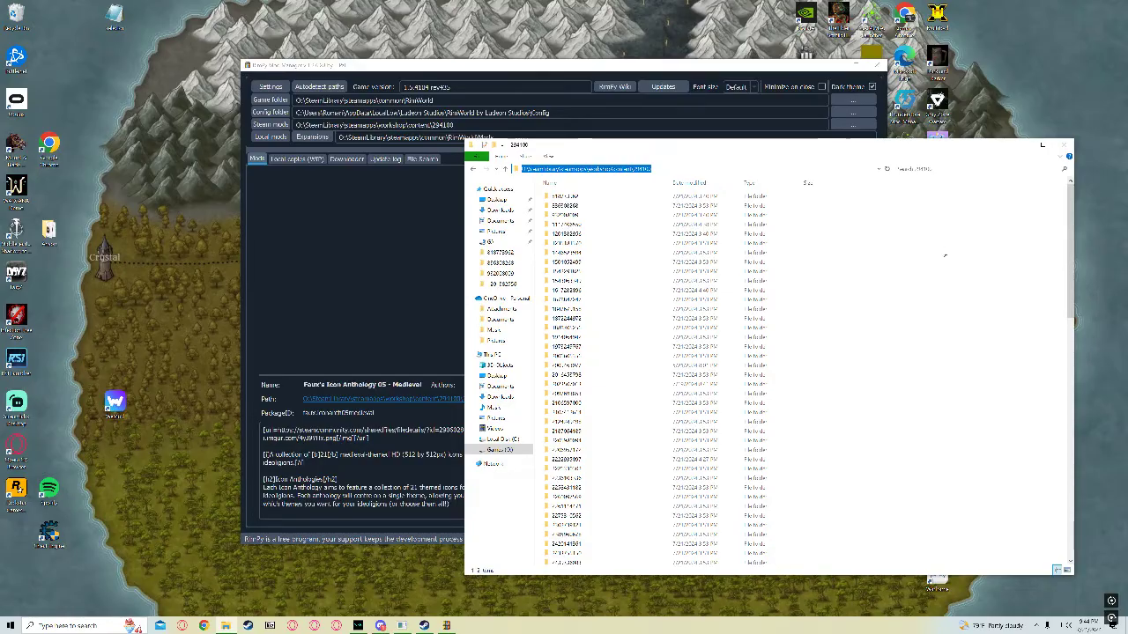